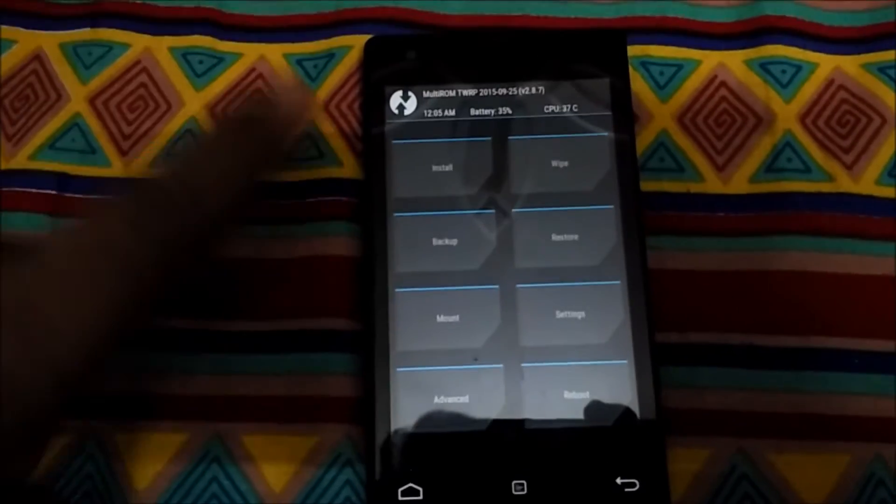
# Step: Go from the TWRP home screen into the Advanced options toward the MultiROM menu
pyautogui.click(443, 168)
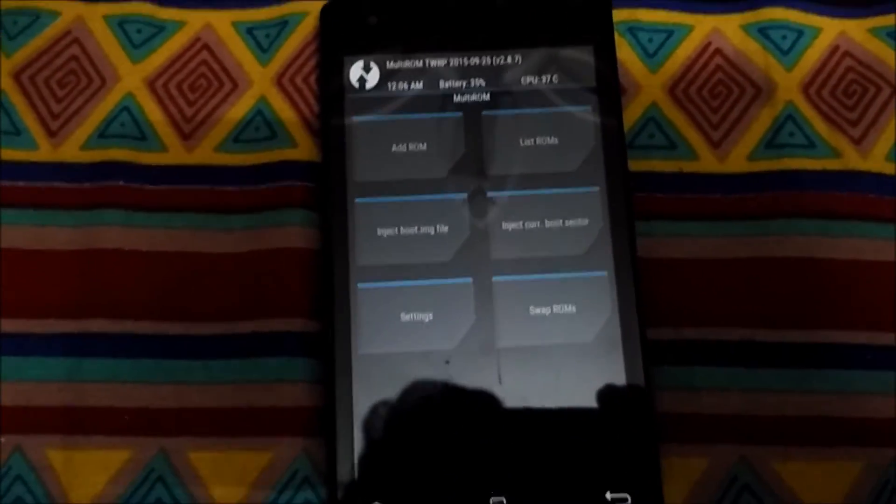
pyautogui.click(536, 140)
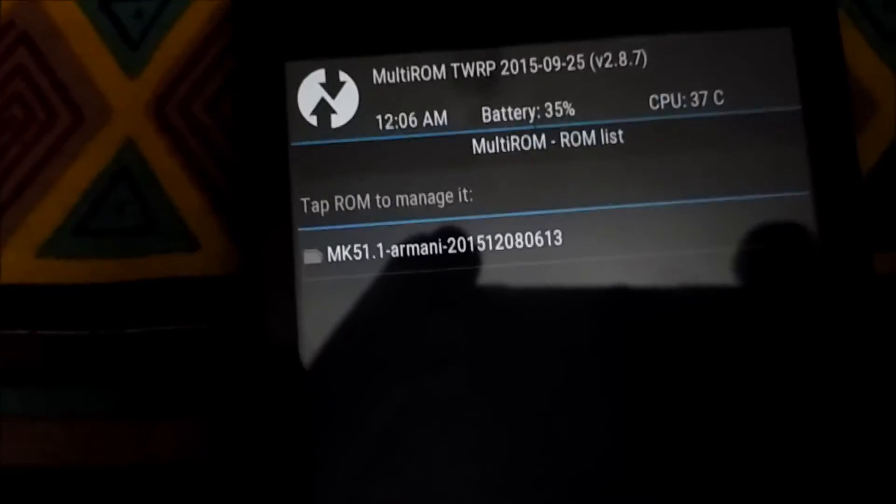
pyautogui.click(441, 254)
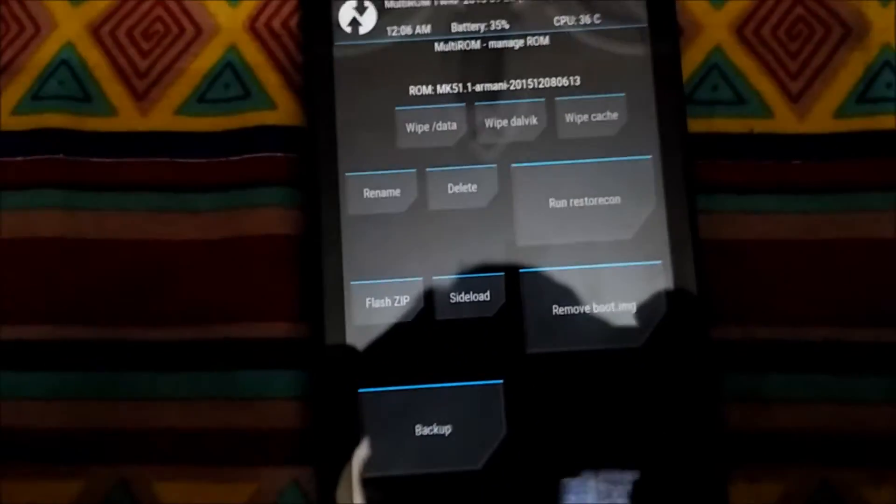
pyautogui.click(386, 301)
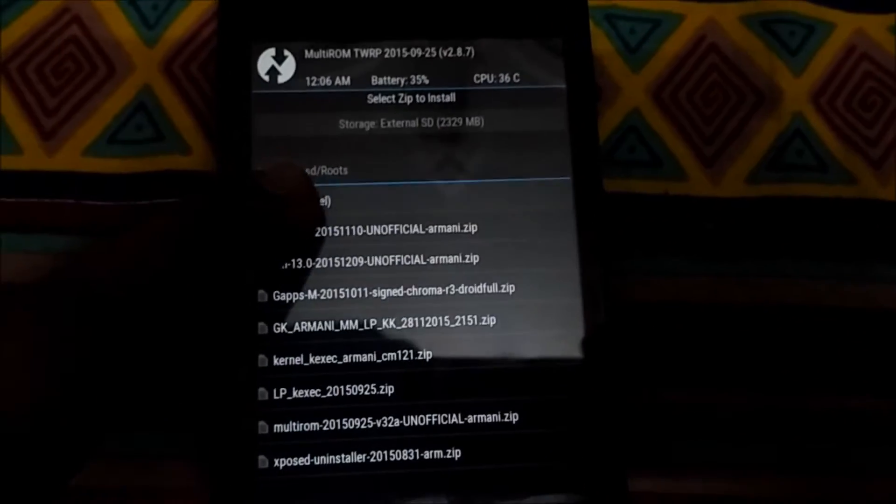